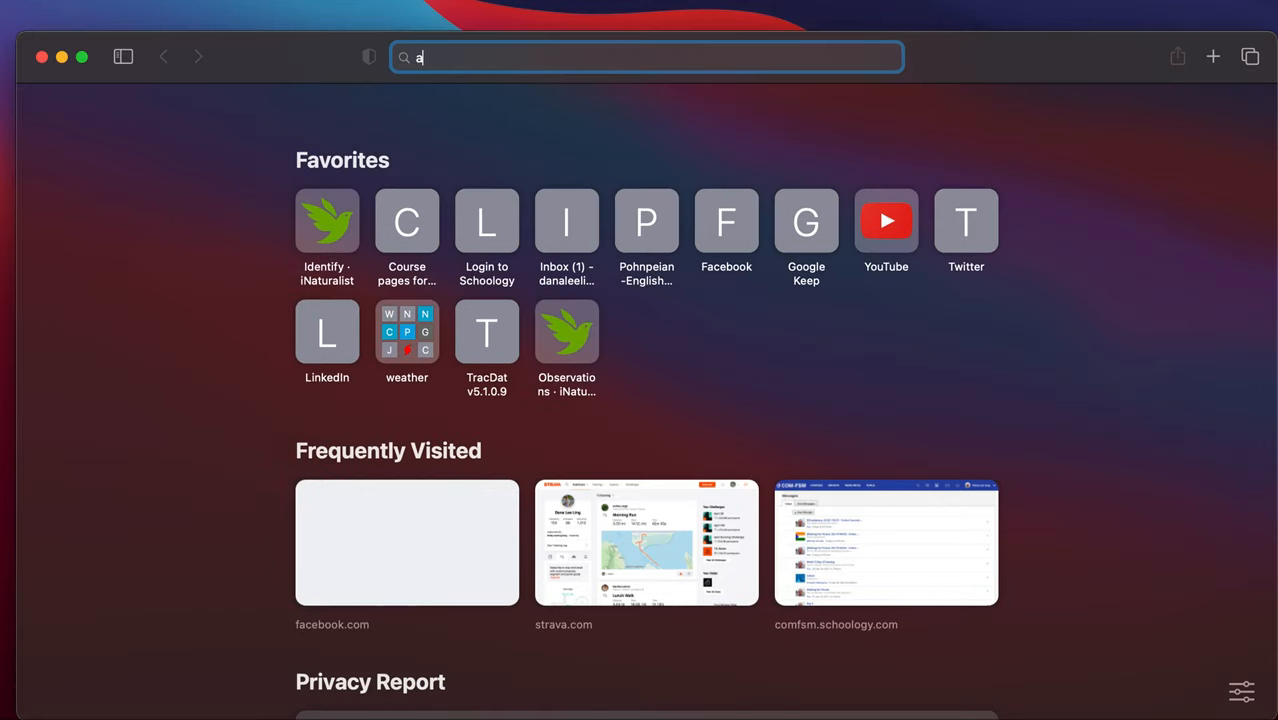
- Go to accounts.google.com by typing 'accounts' and accepting the Google Account suggestion
type("ccount")
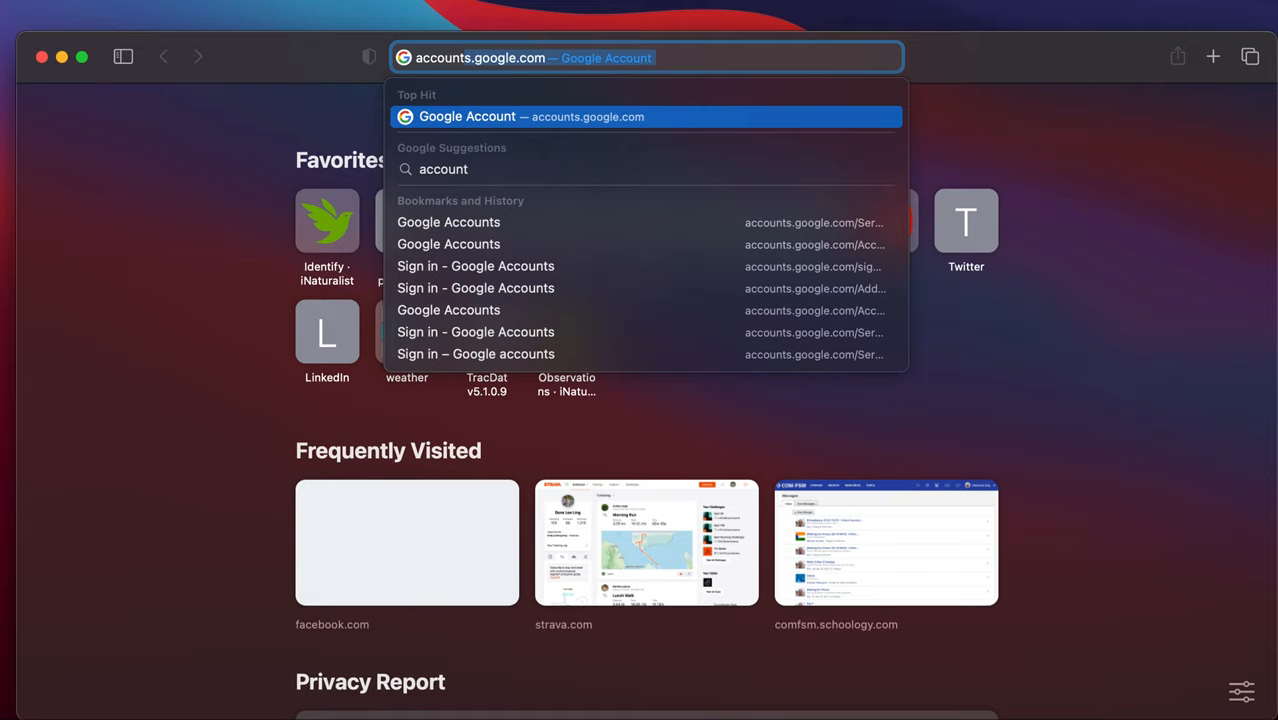
type("s")
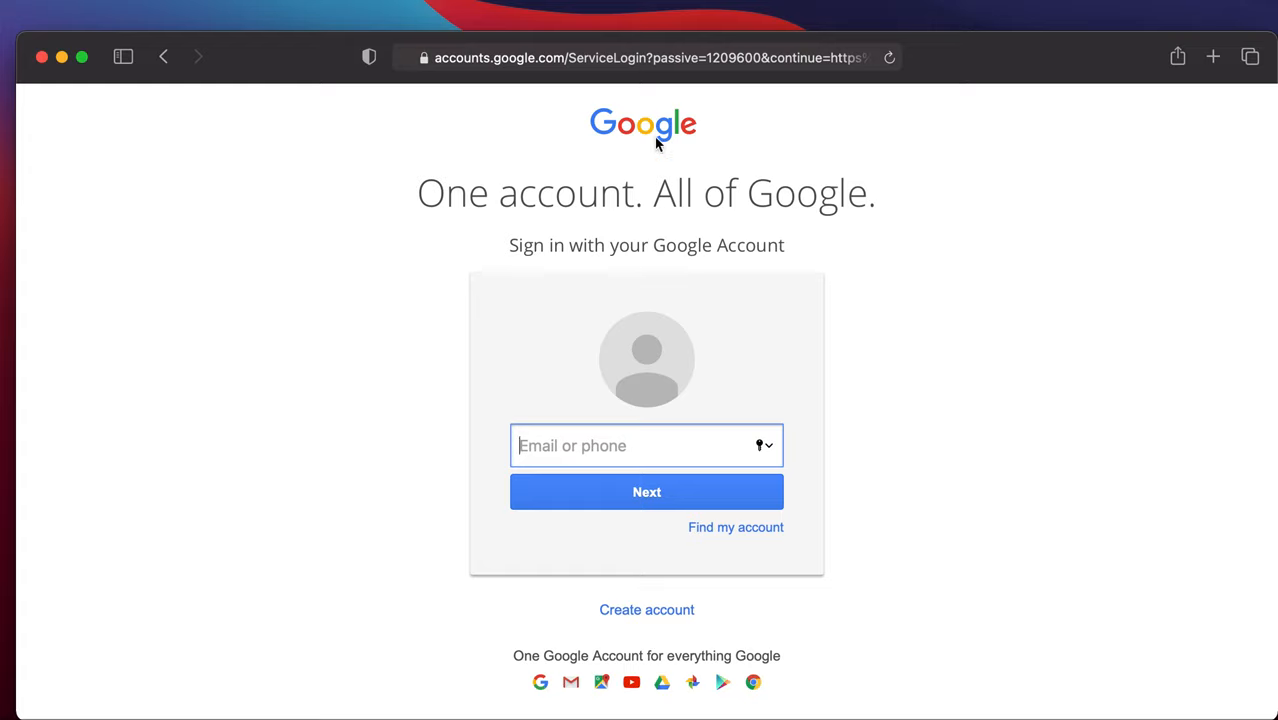
mouse_move(699, 457)
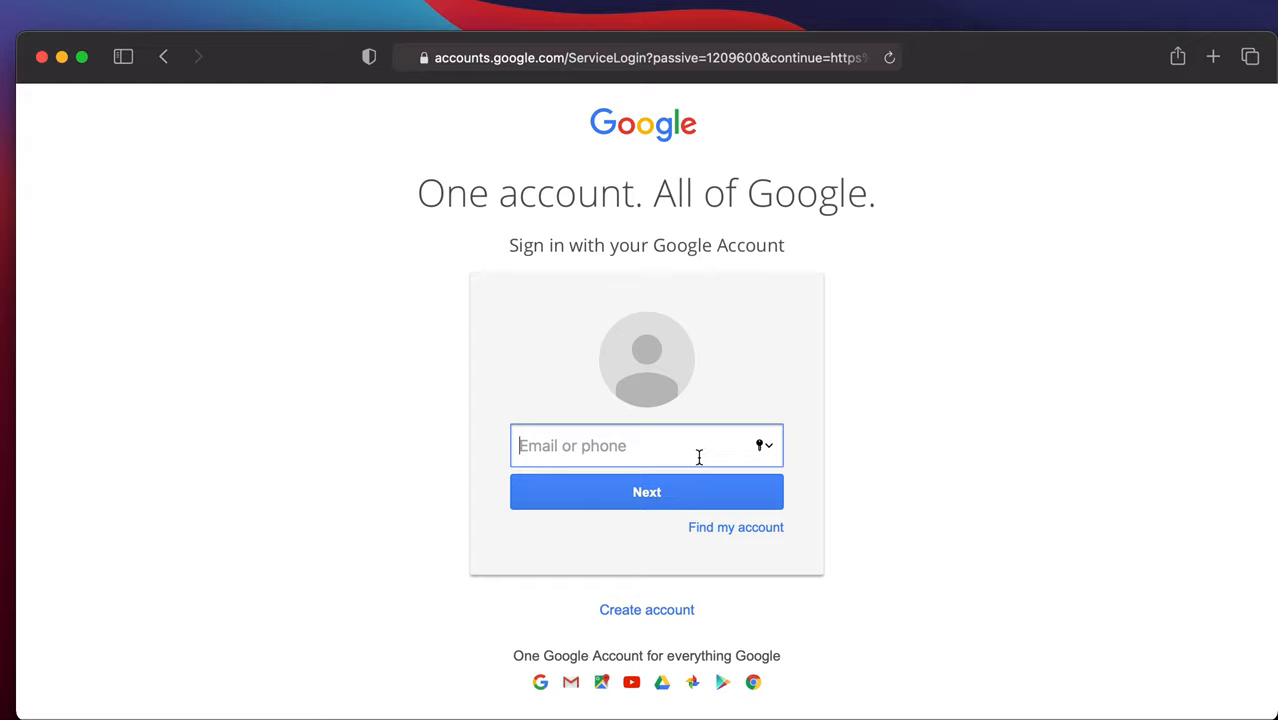
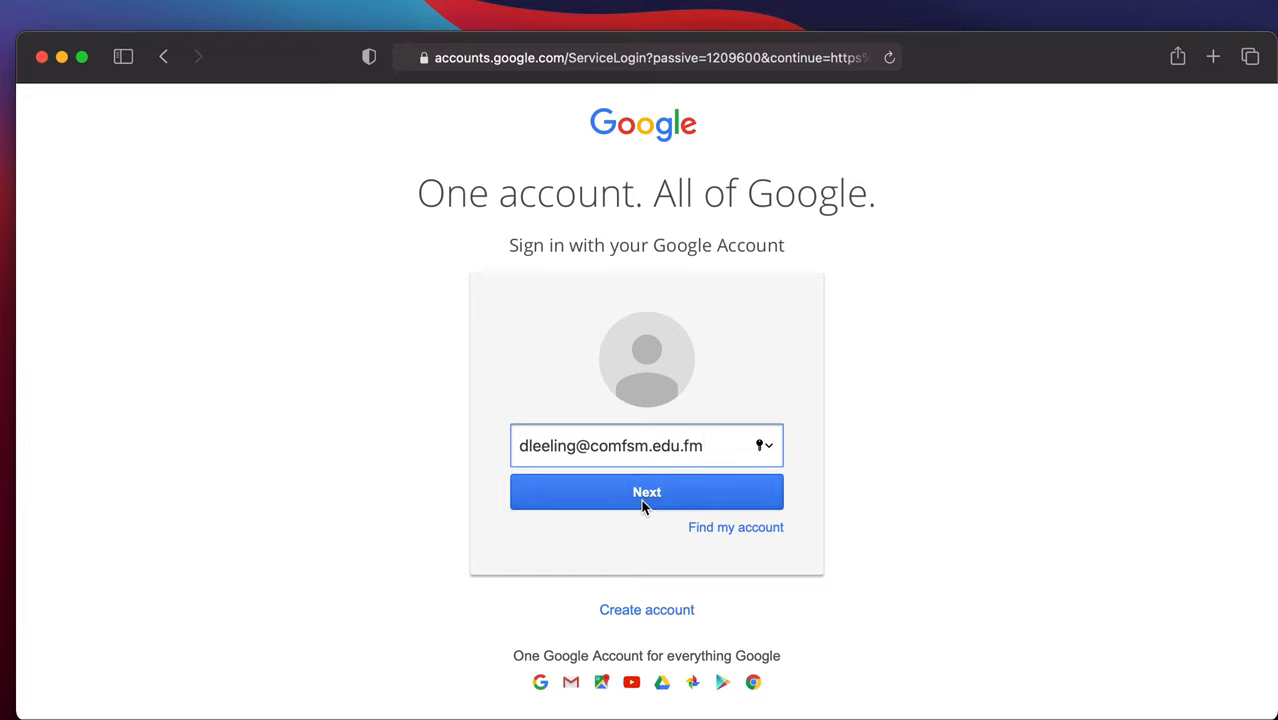
left_click(646, 491)
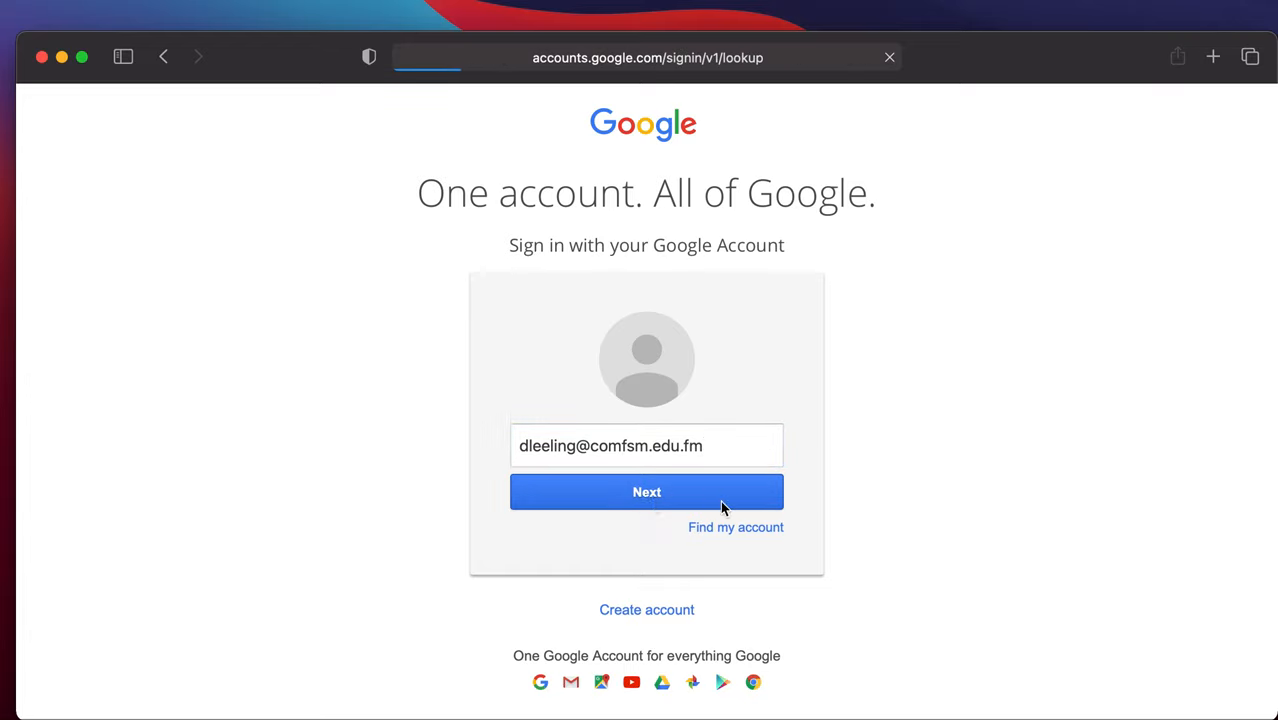
left_click(646, 491)
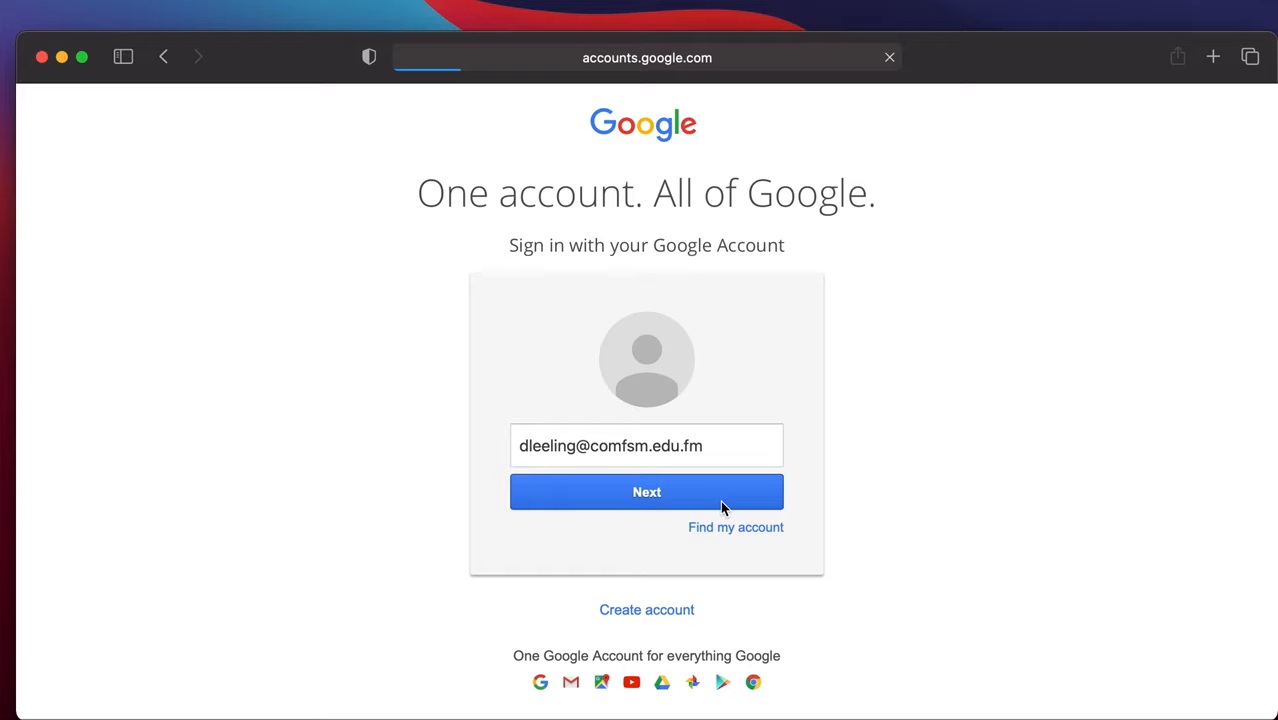
left_click(646, 491)
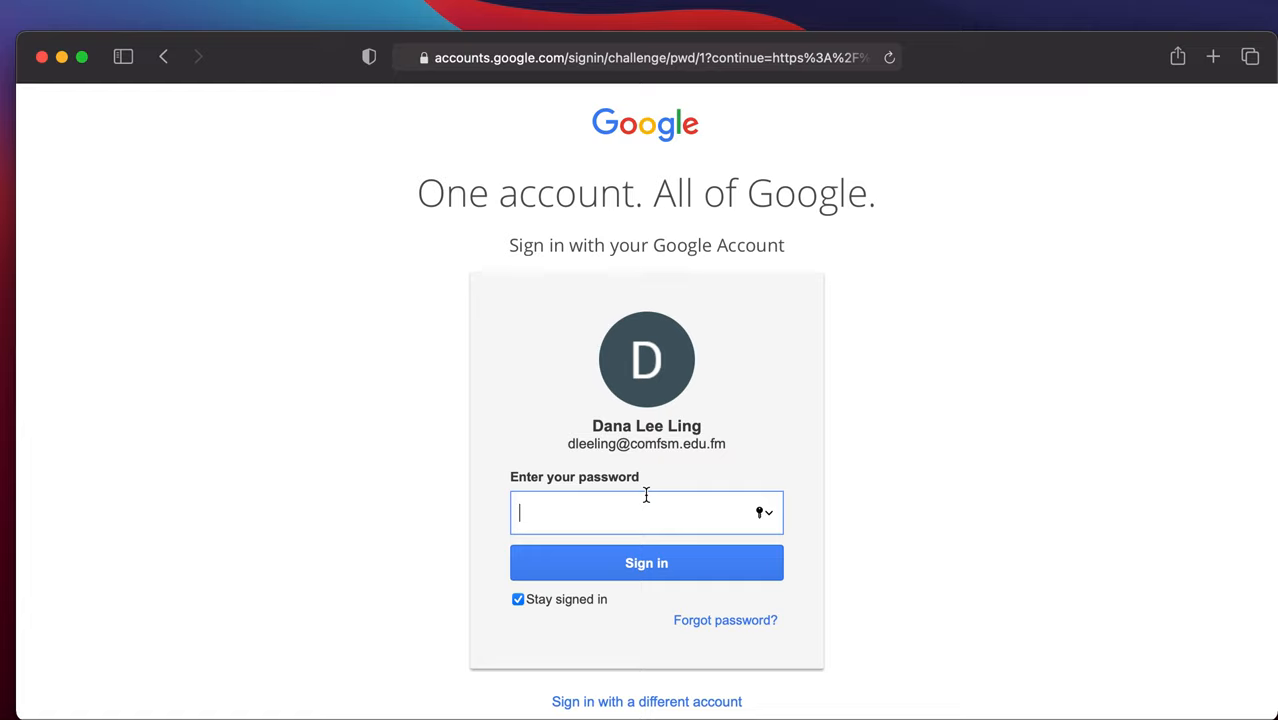
- Enter the password, keep Stay signed in checked, and sign in
type("•")
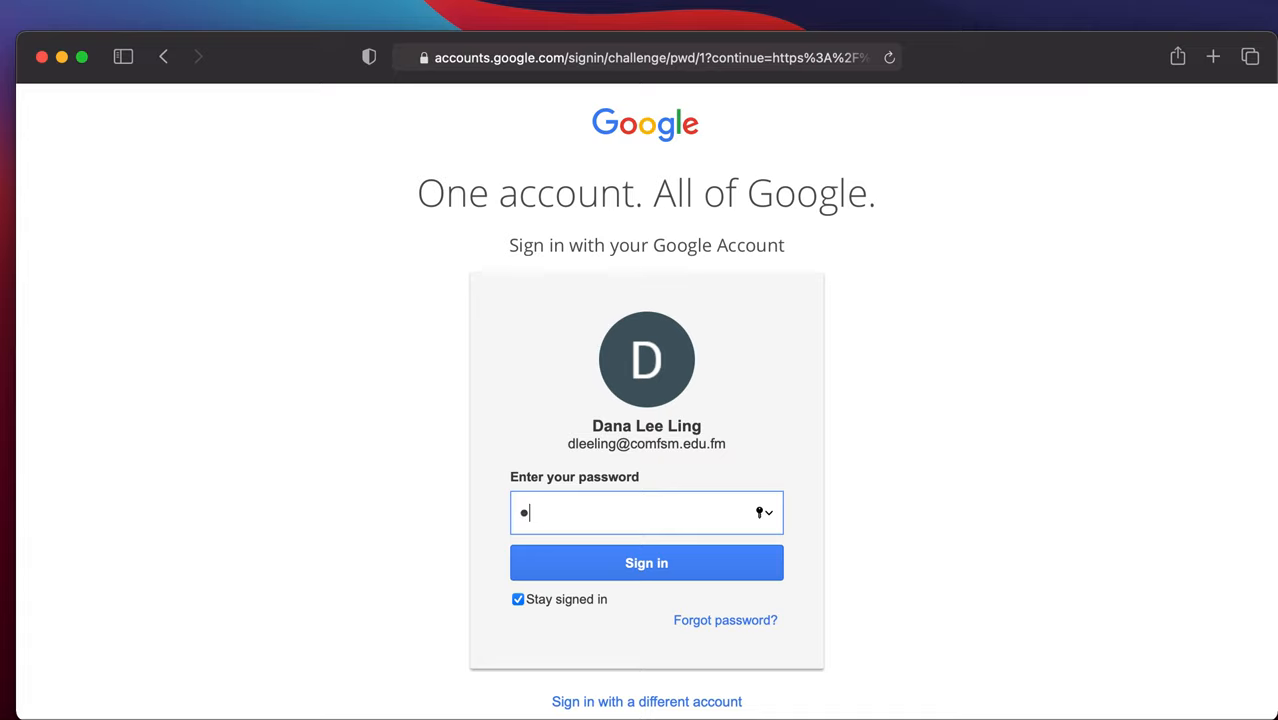
type("••")
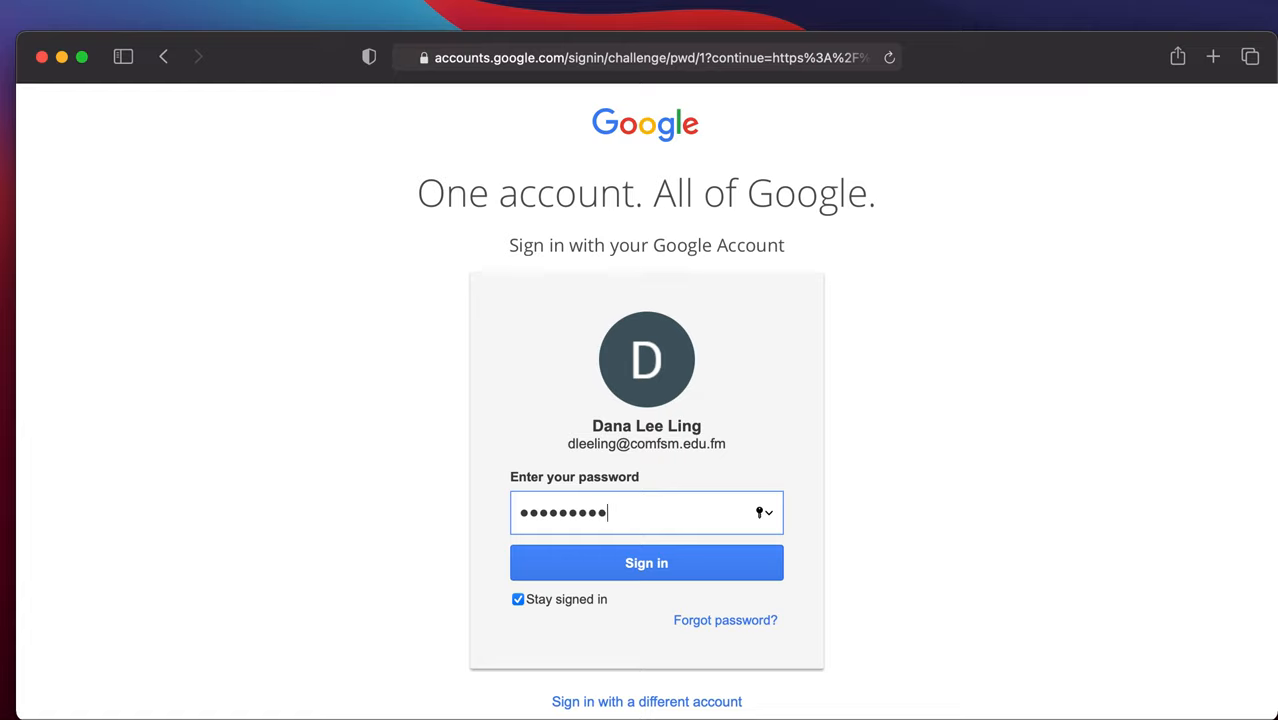
type("••")
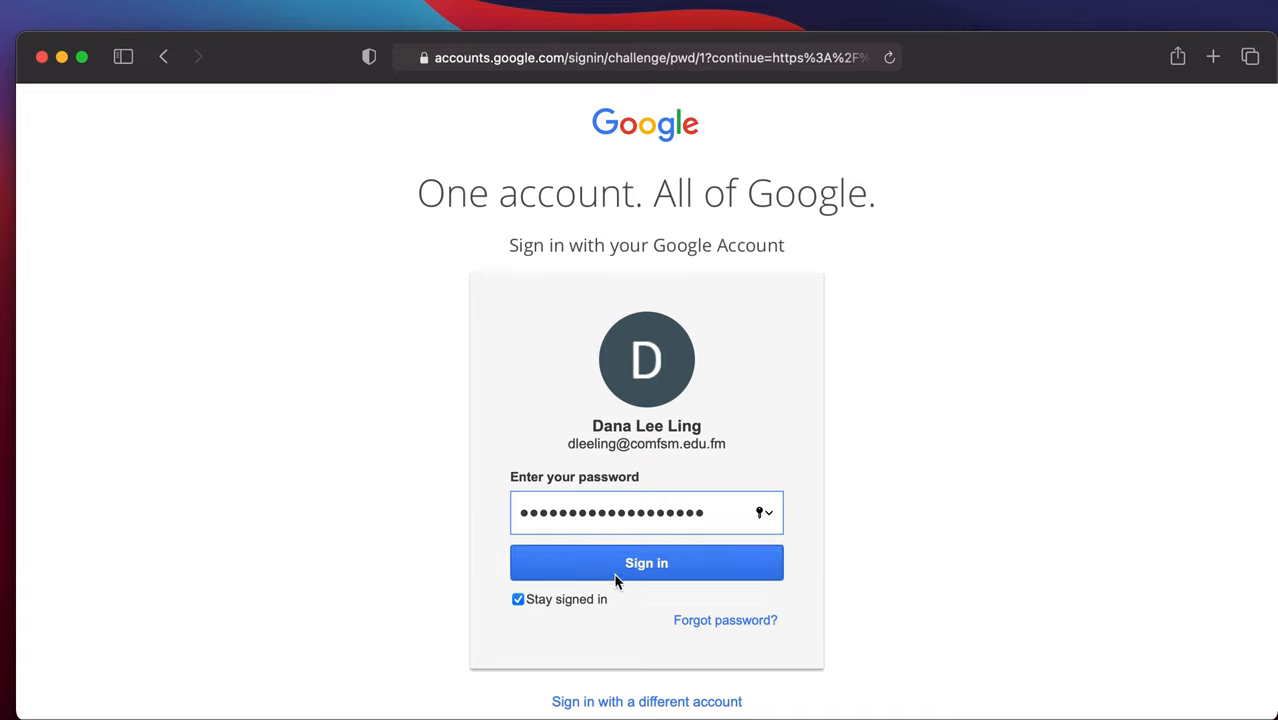
left_click(646, 562)
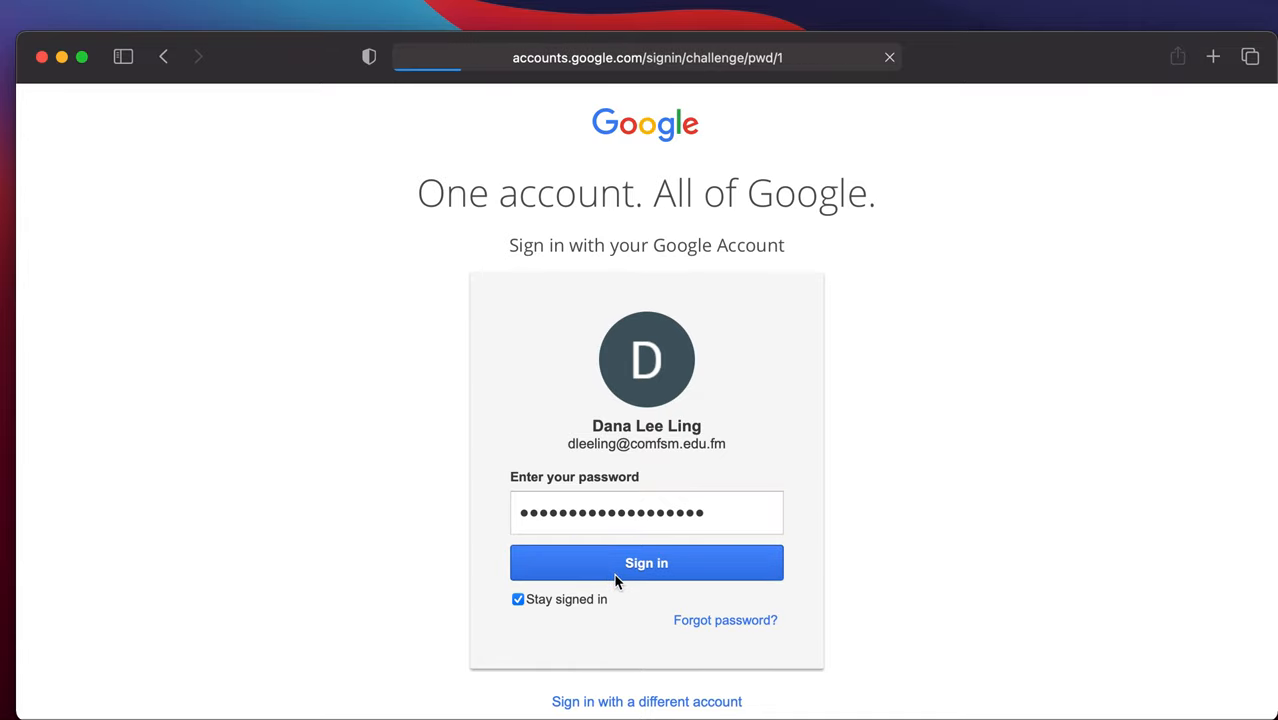
left_click(646, 562)
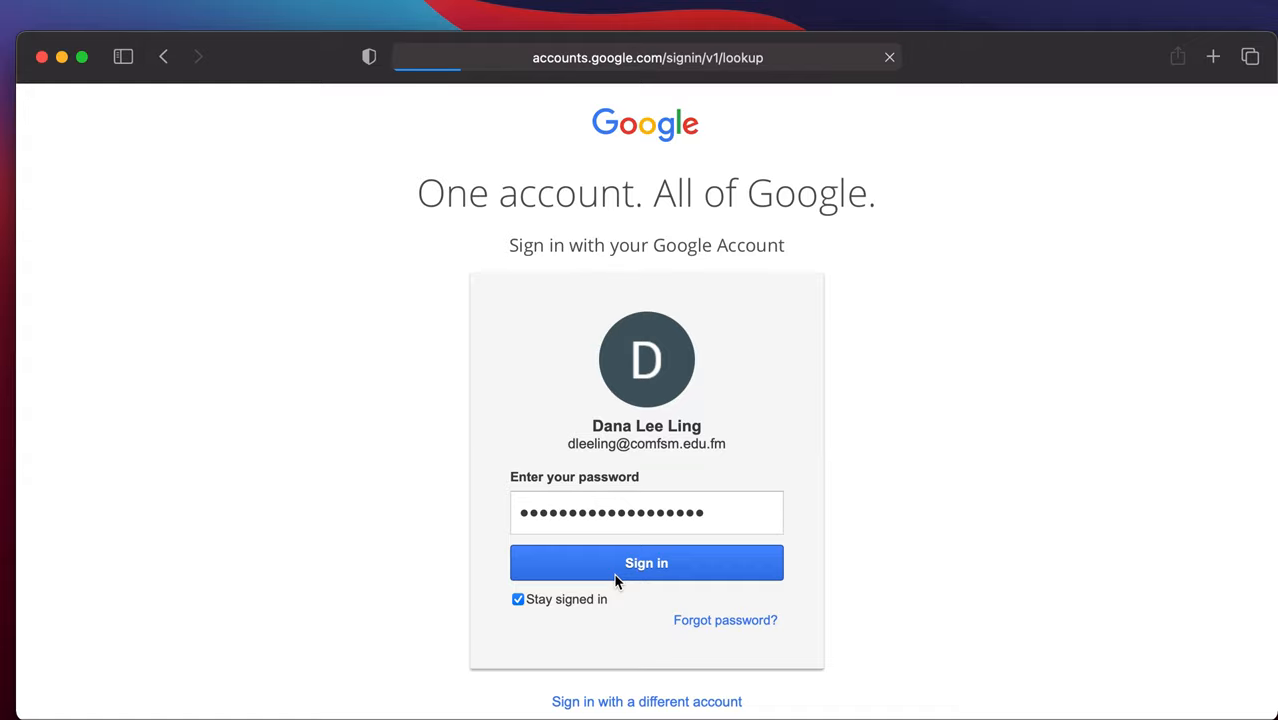
left_click(646, 562)
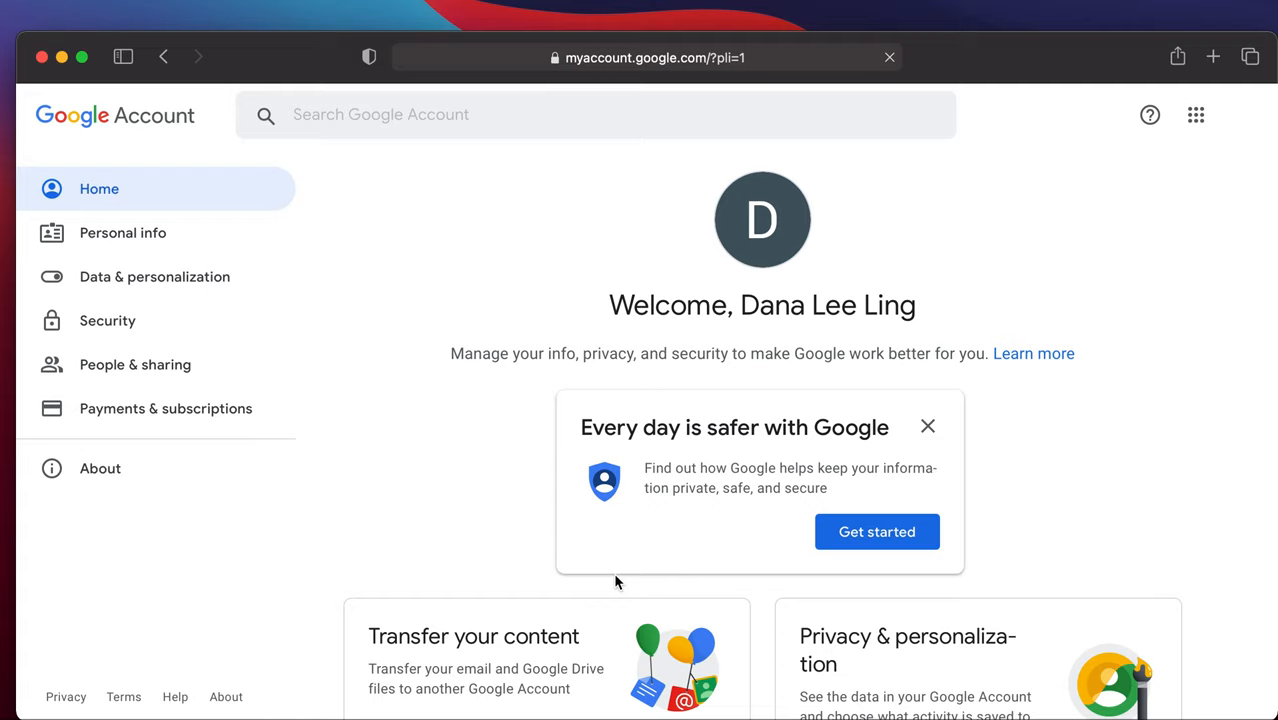
mouse_move(820, 337)
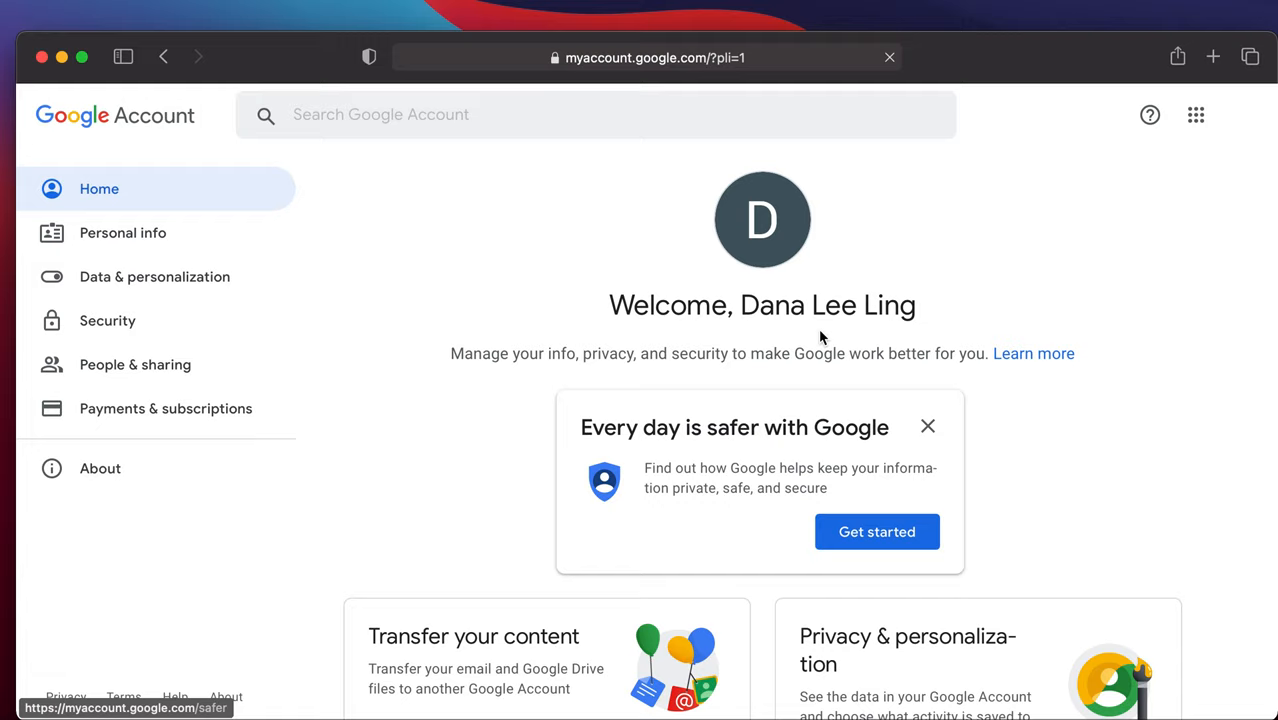
mouse_move(837, 218)
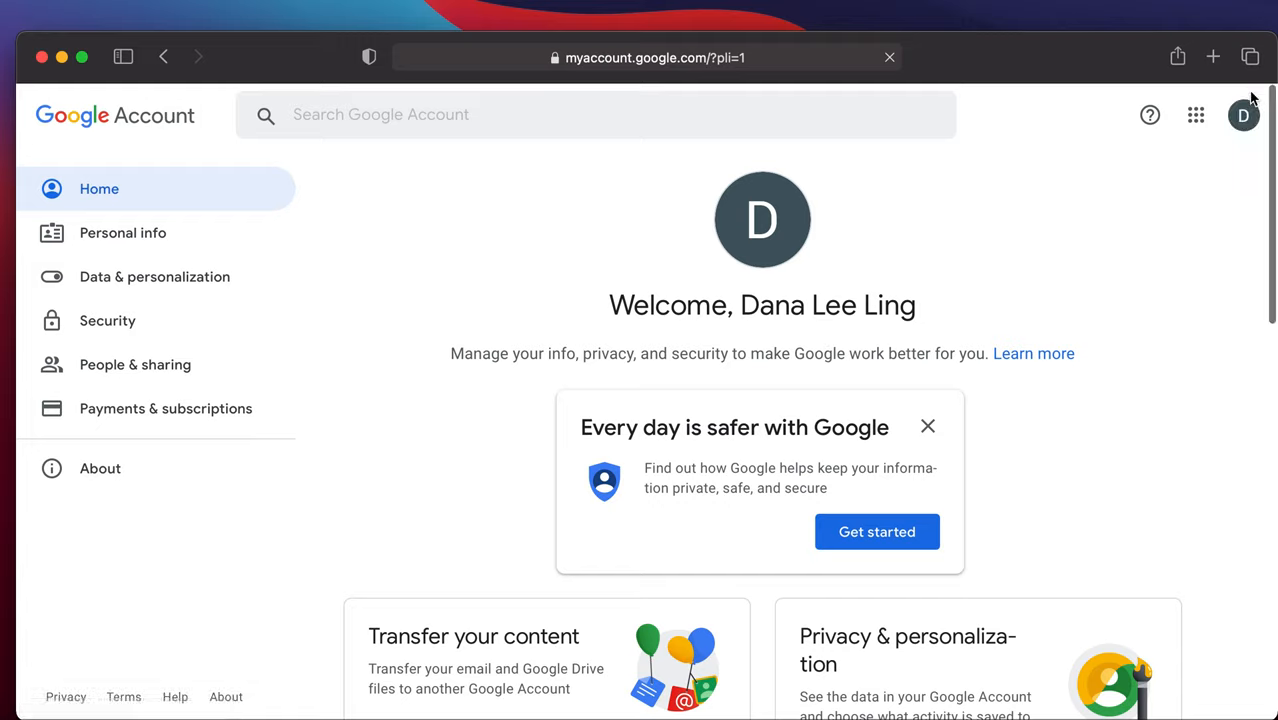
- Open a new blank tab beside the Google Account home page
left_click(1244, 114)
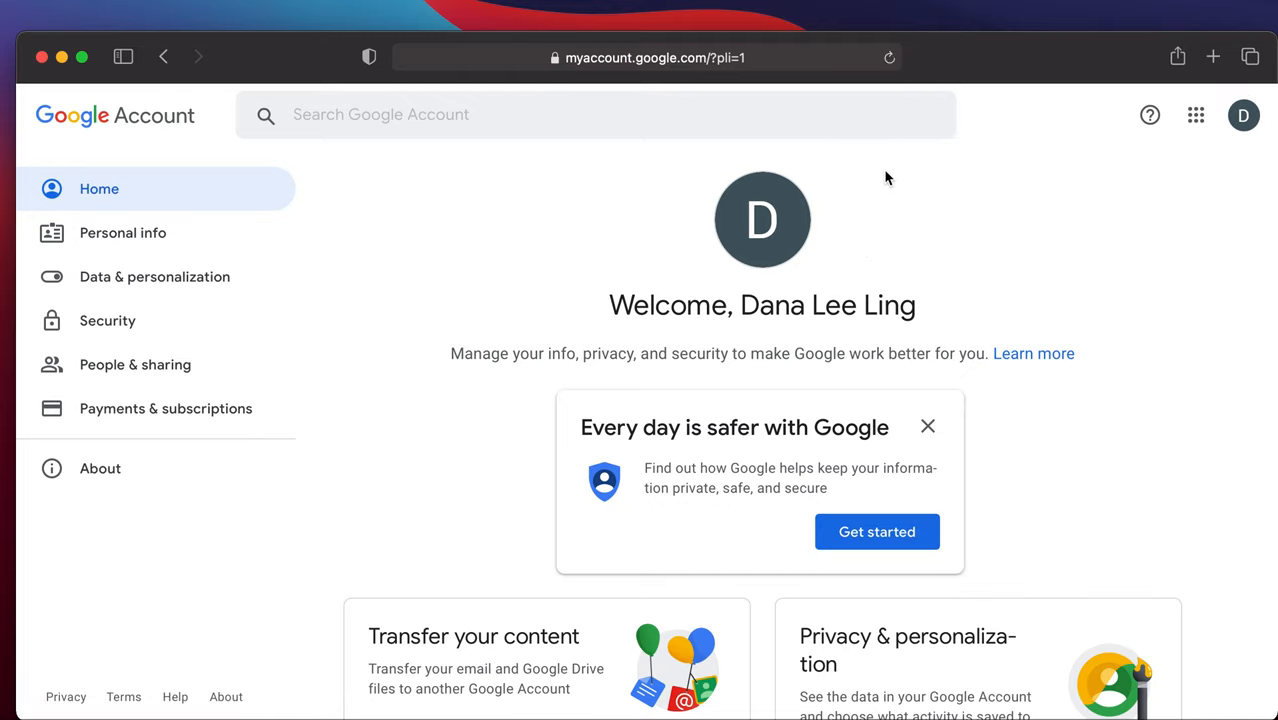
mouse_move(1120, 68)
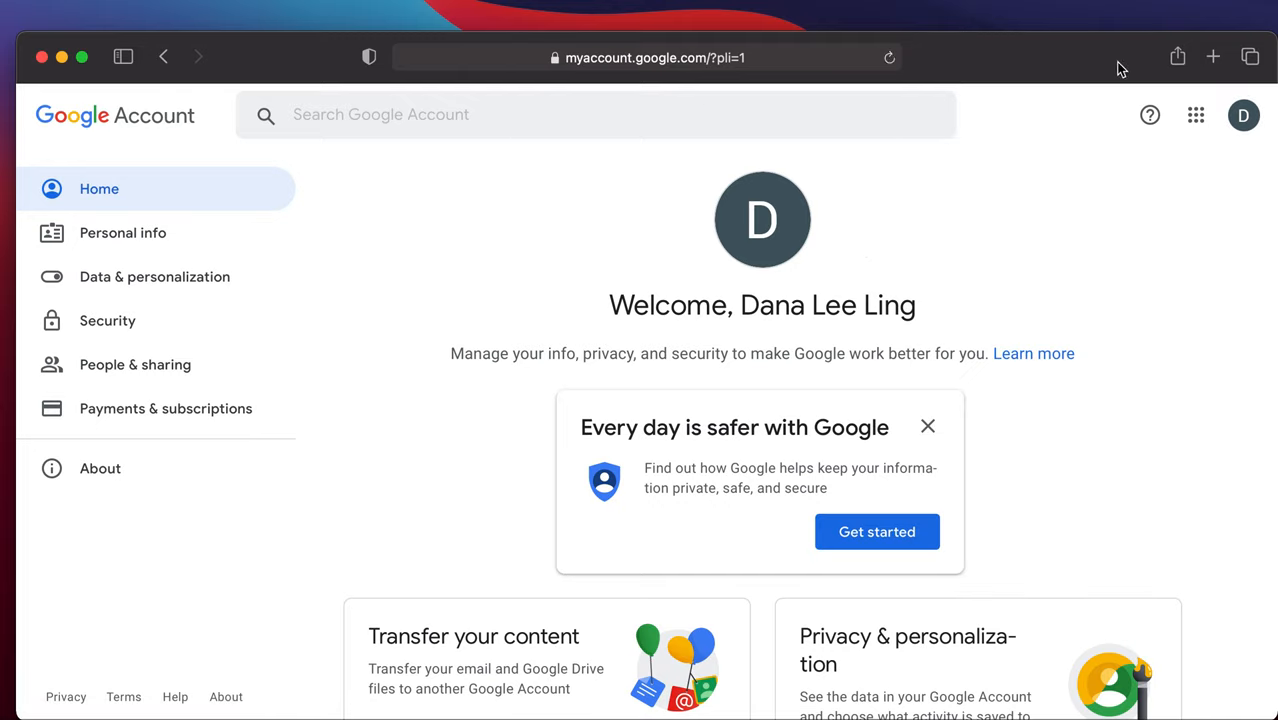
left_click(1213, 57)
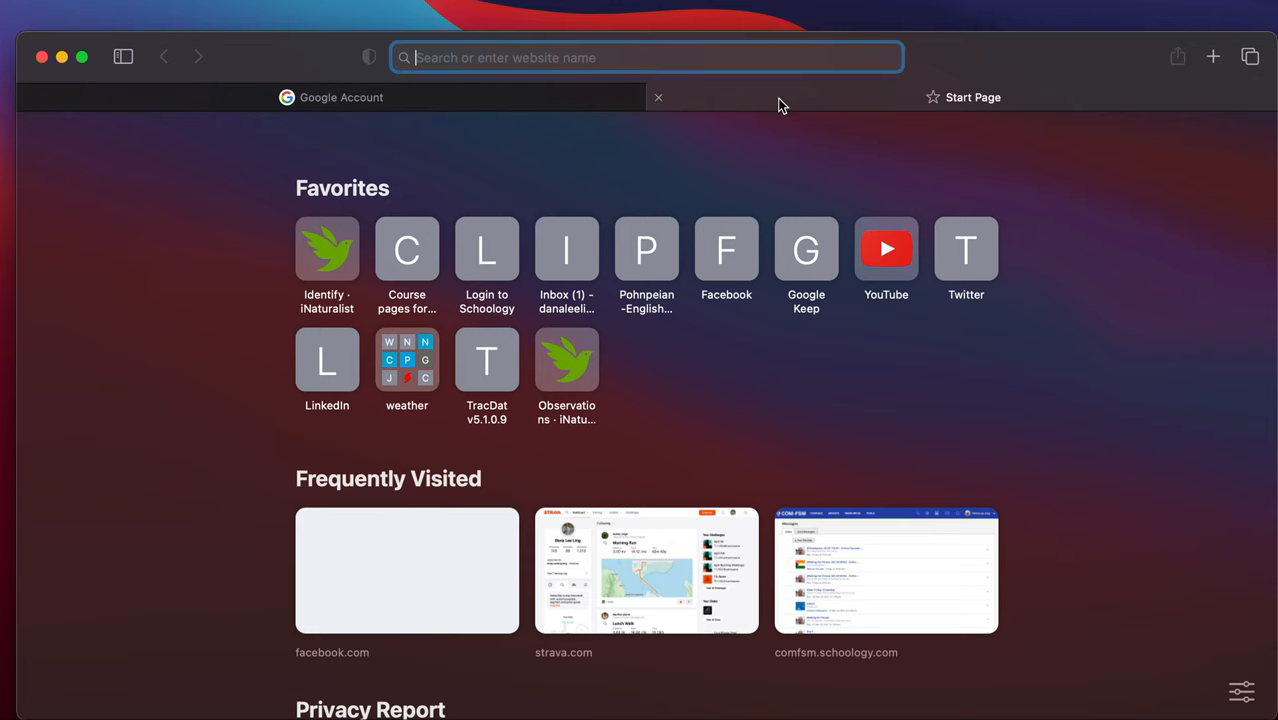
mouse_move(710, 57)
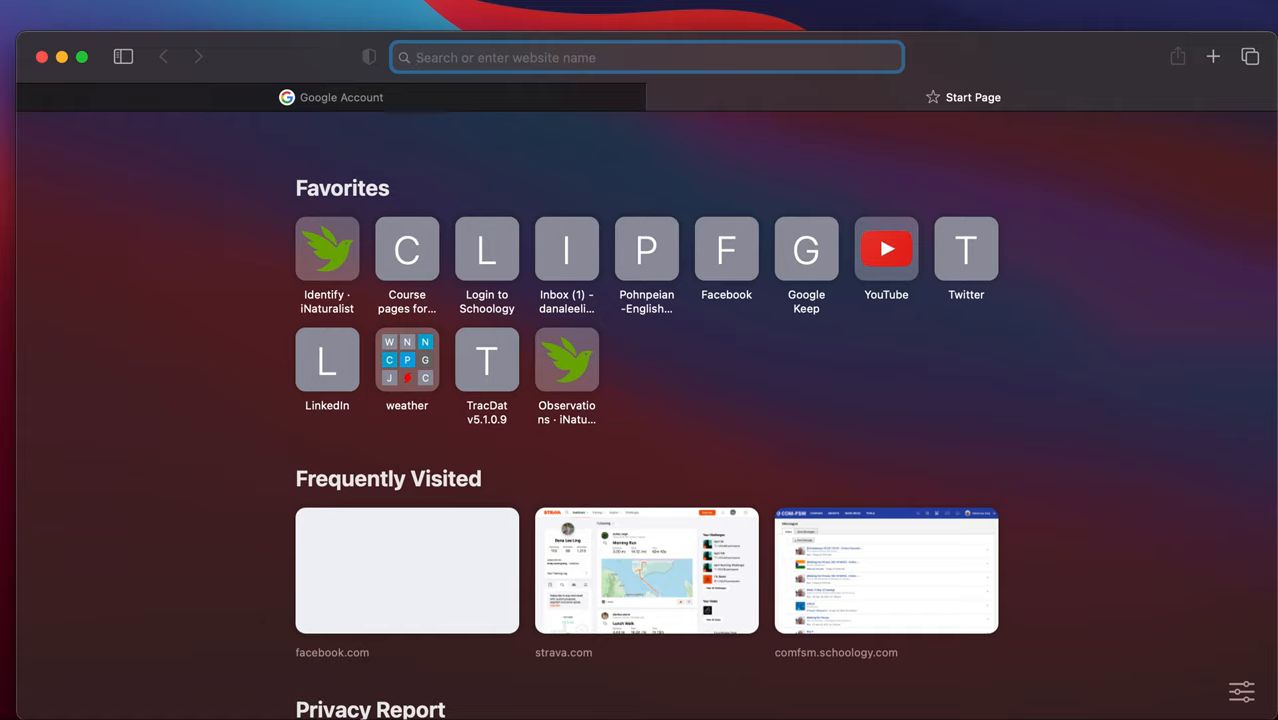
- Navigate to comfsm.instructure.com via the Dashboard top hit
type("comfsm.")
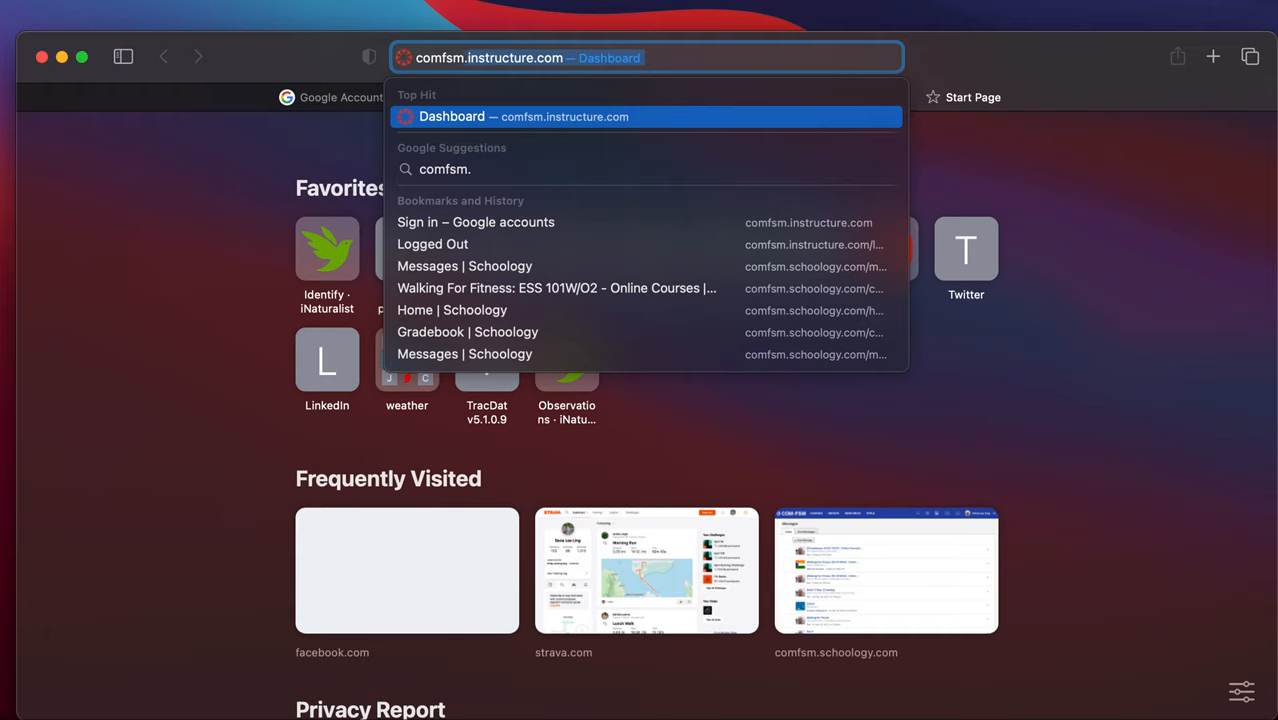
type("inst")
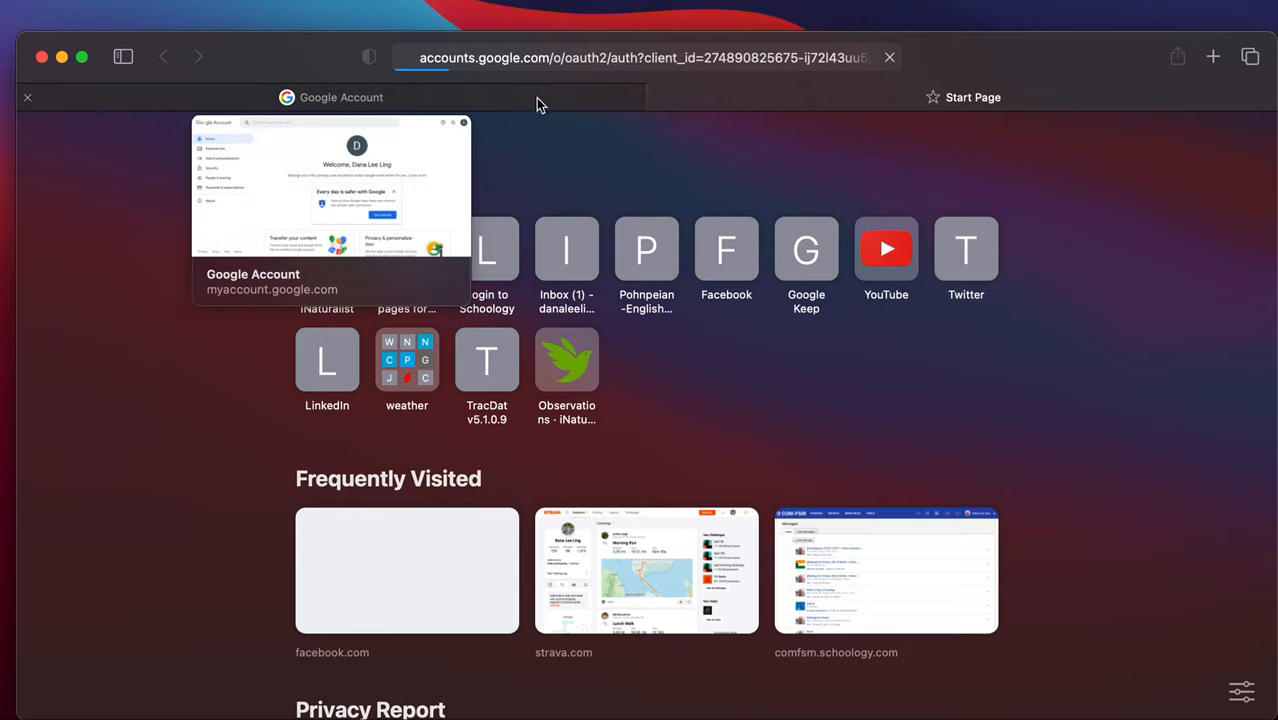
mouse_move(756, 170)
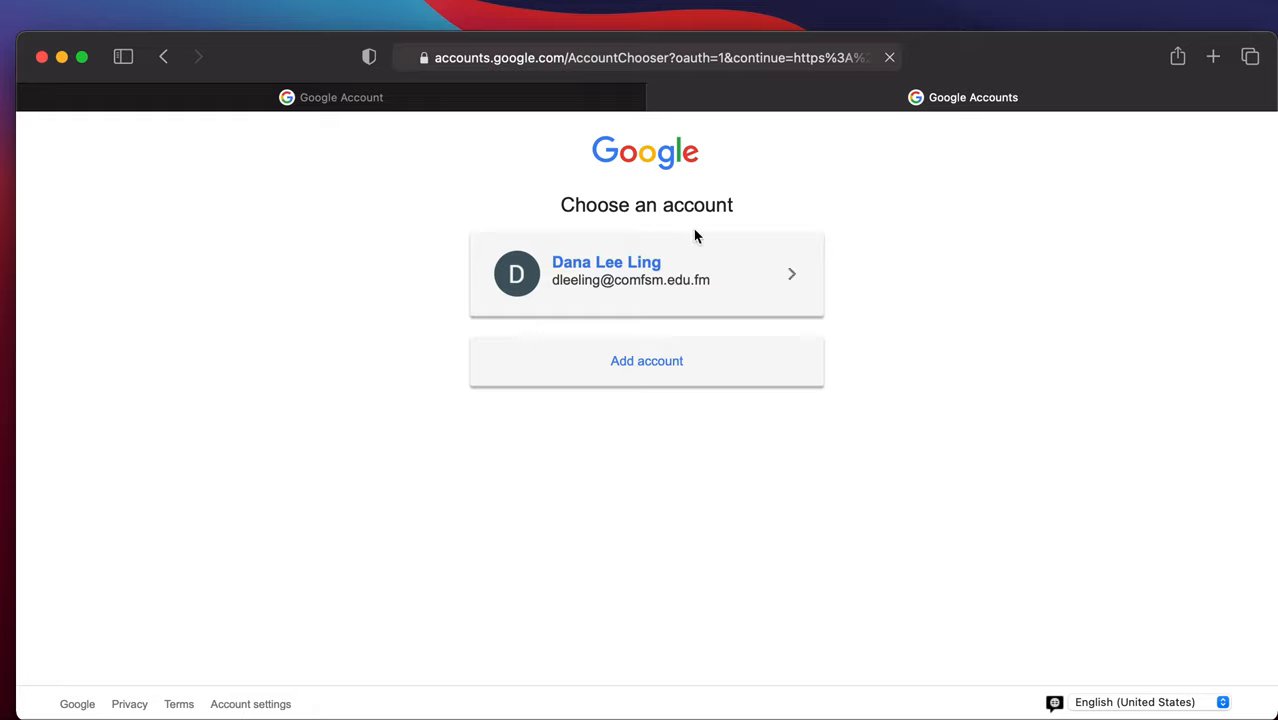
mouse_move(636, 291)
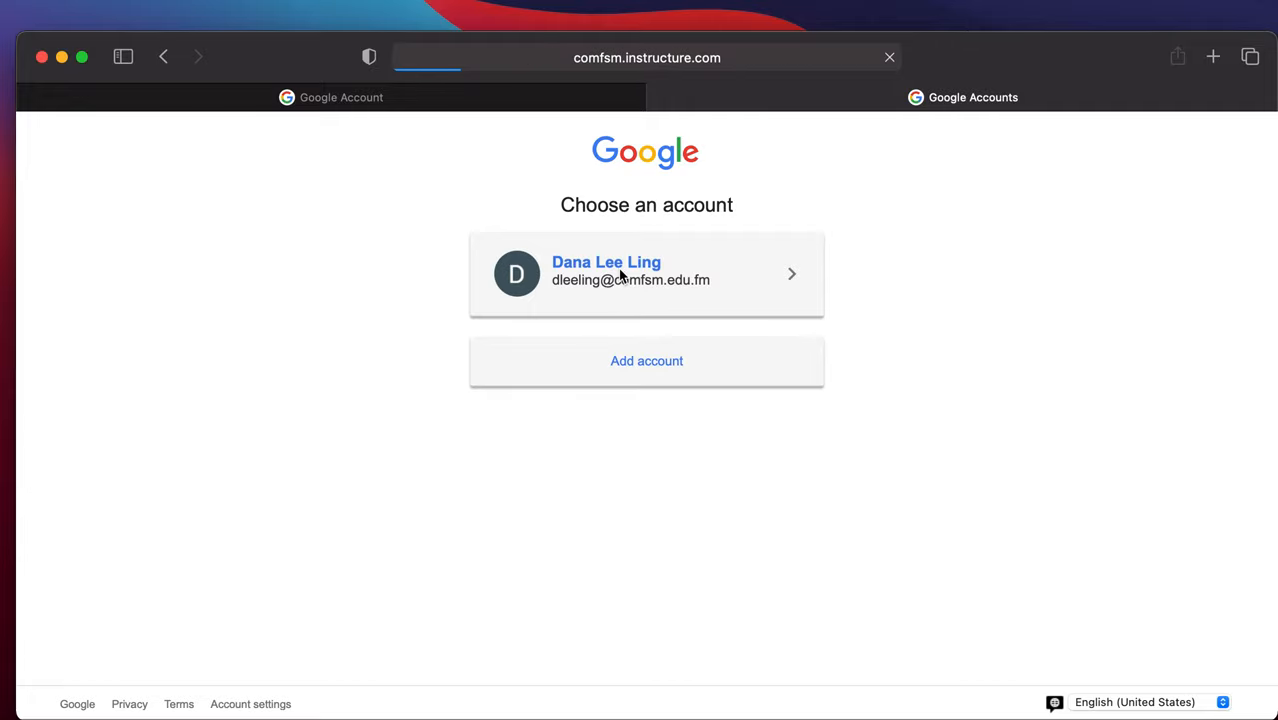
- Choose the college Google account to load the Canvas Dashboard
left_click(646, 274)
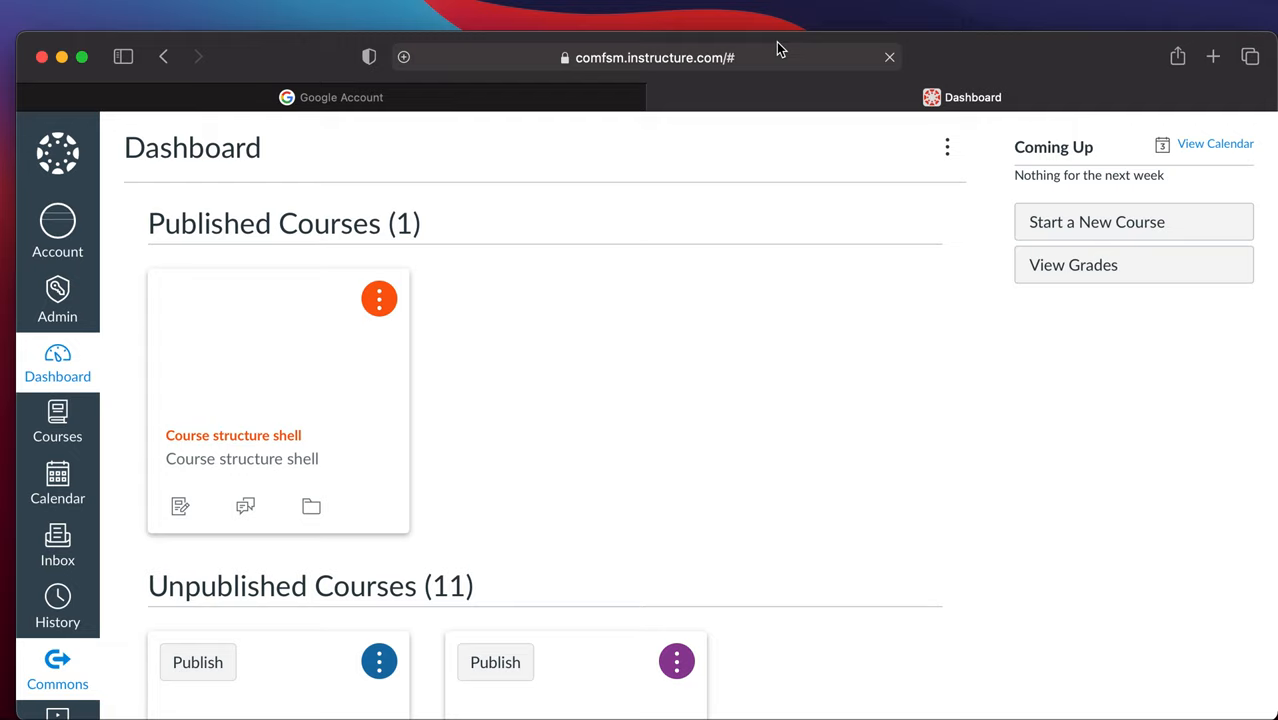
mouse_move(546, 651)
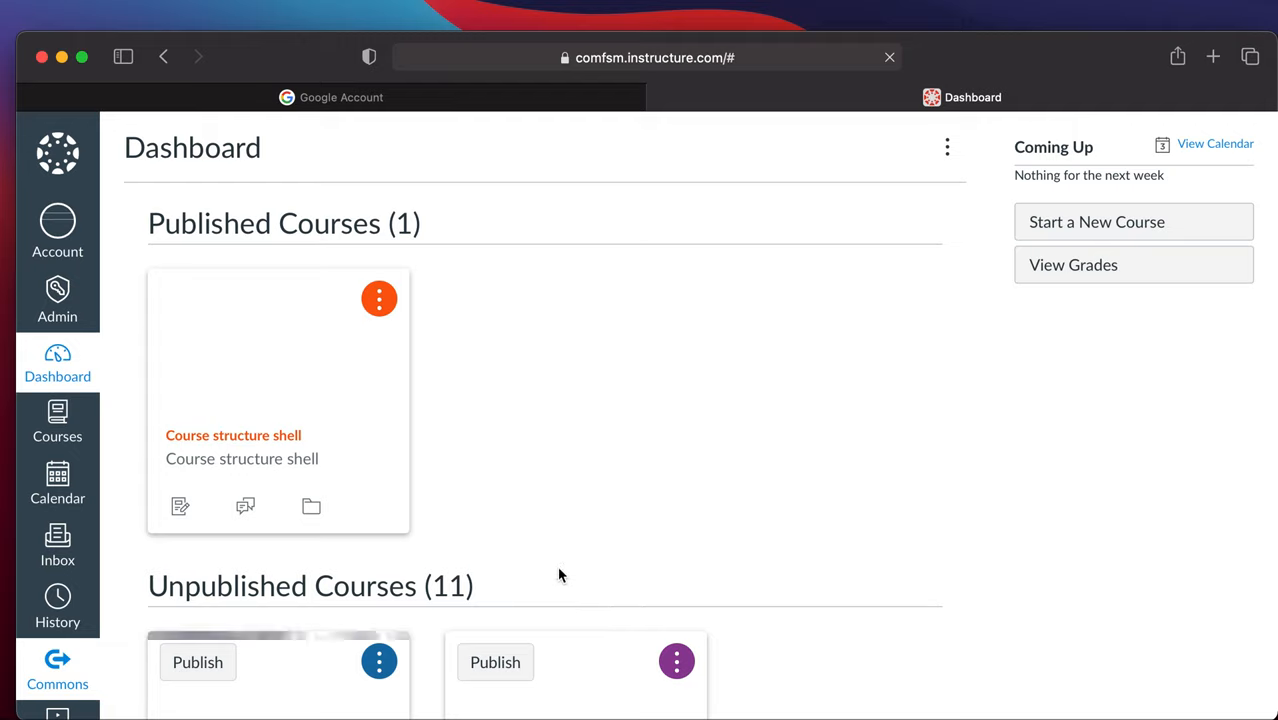
mouse_move(57, 545)
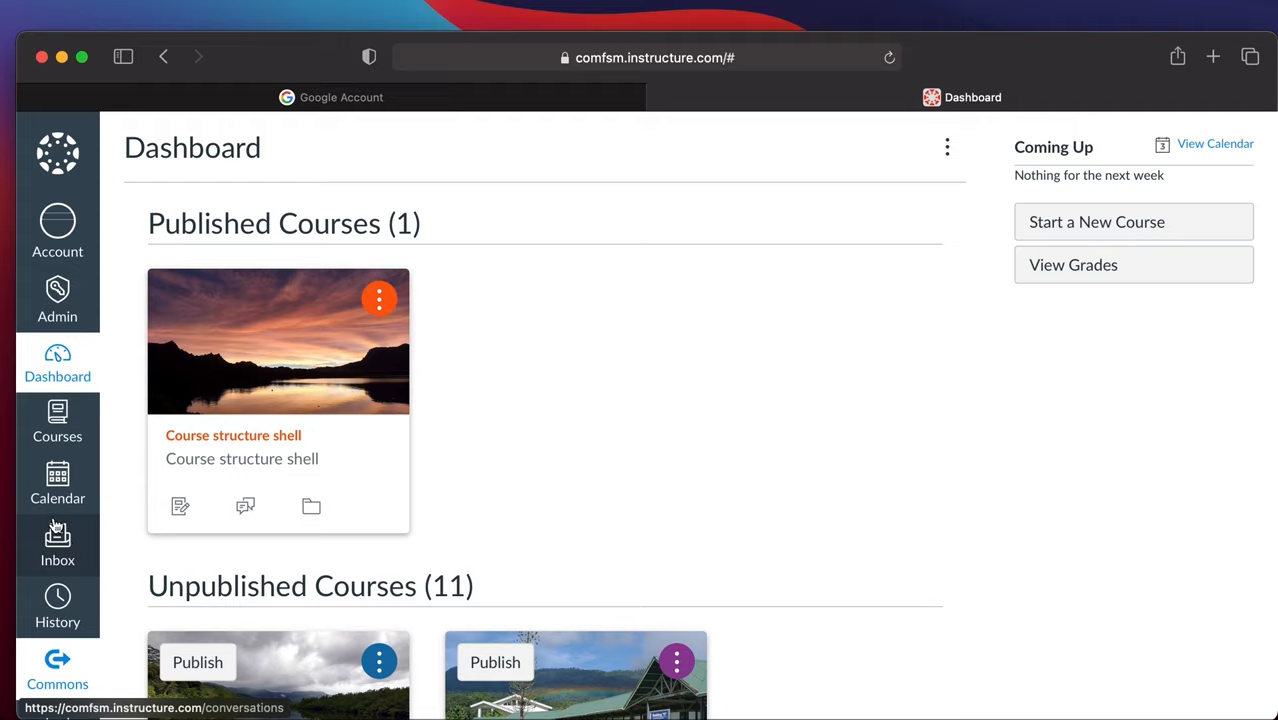
- Log out of Canvas from the Account panel
left_click(57, 231)
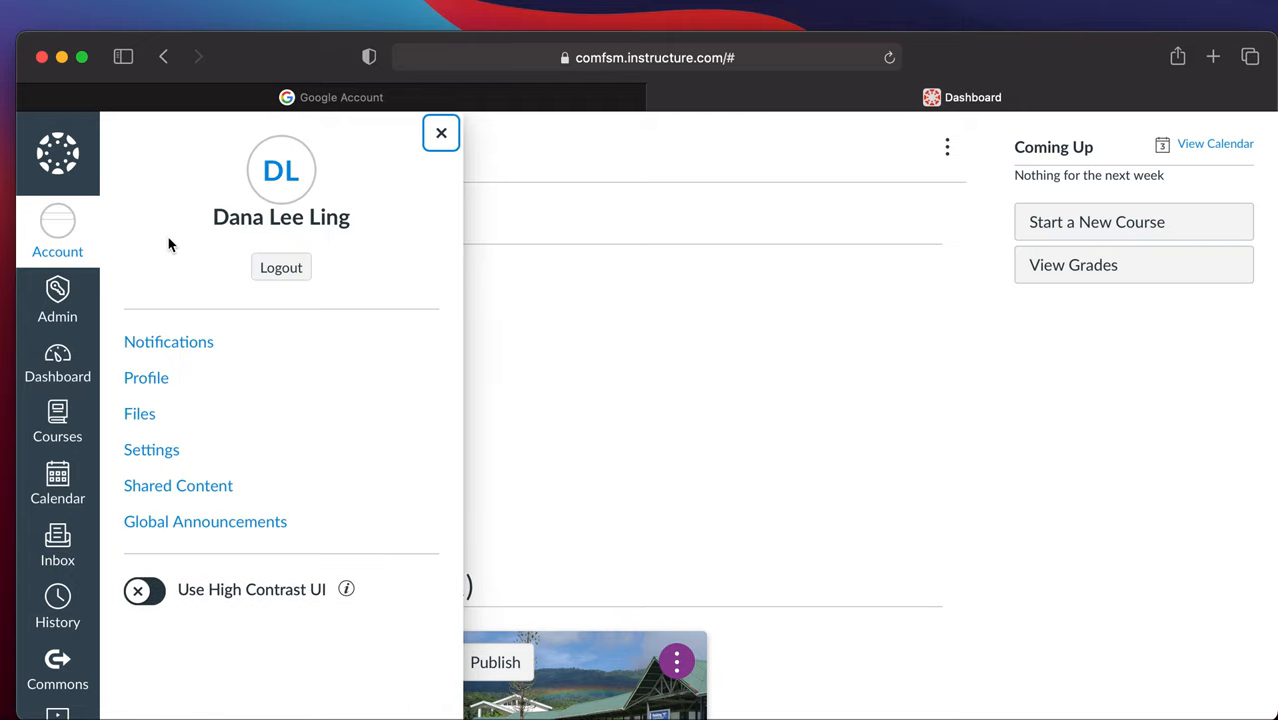
left_click(281, 267)
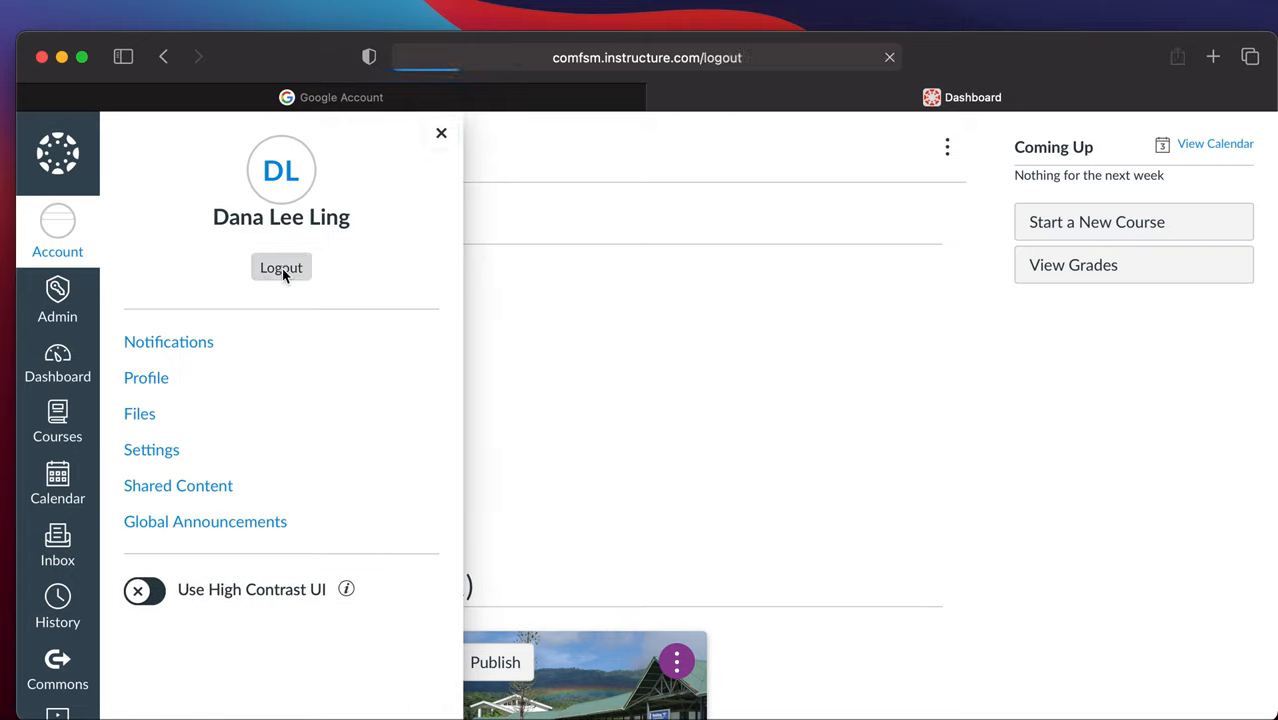
left_click(281, 267)
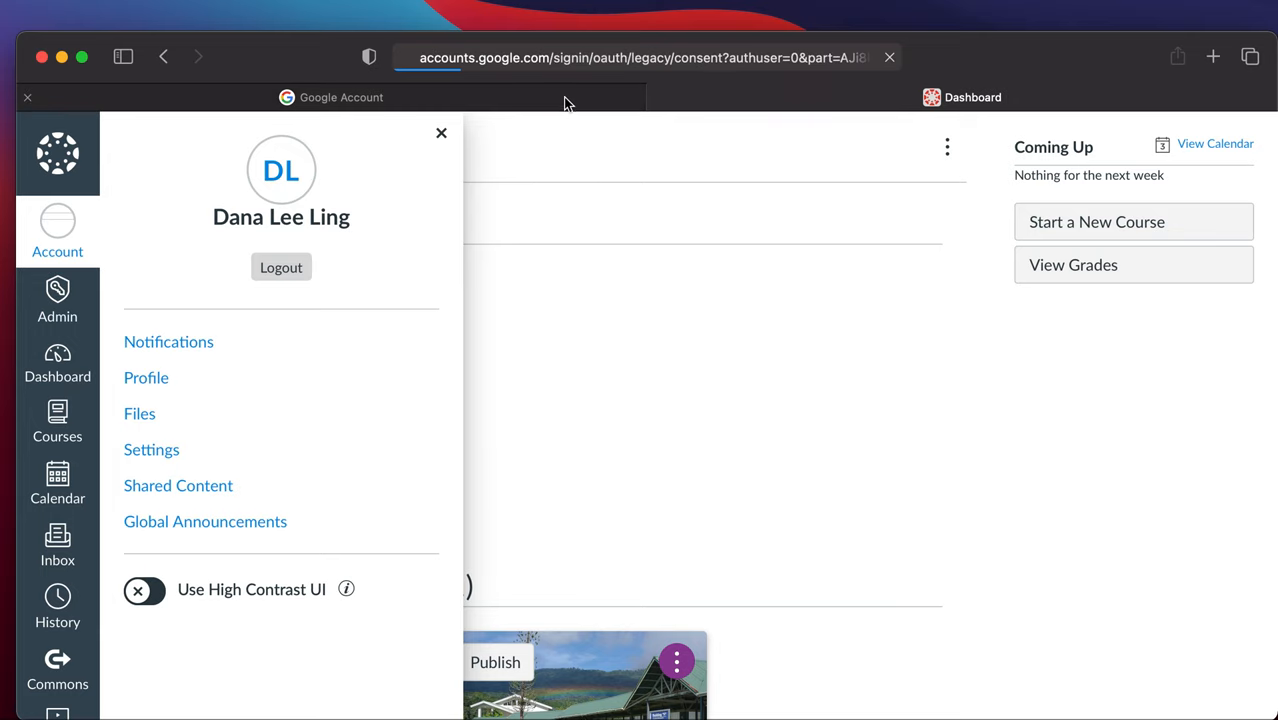
- Return to the Google Account tab and sign out from the profile menu
left_click(281, 267)
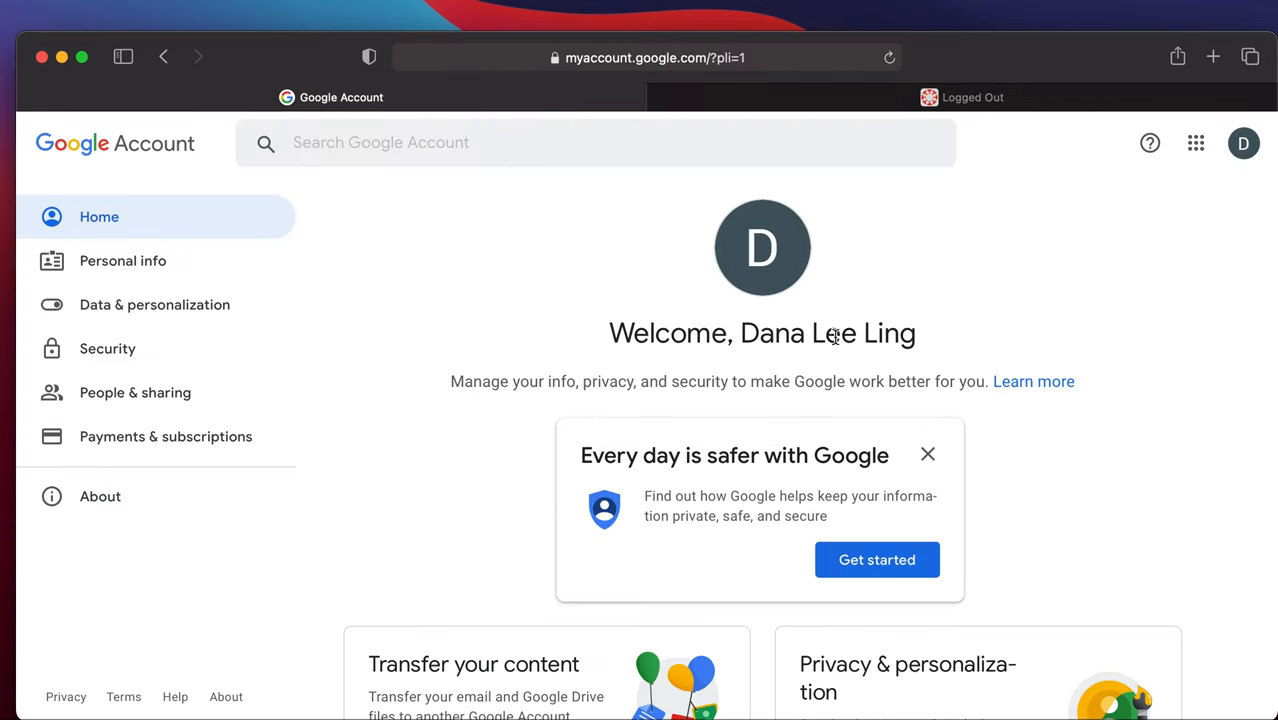
mouse_move(1244, 143)
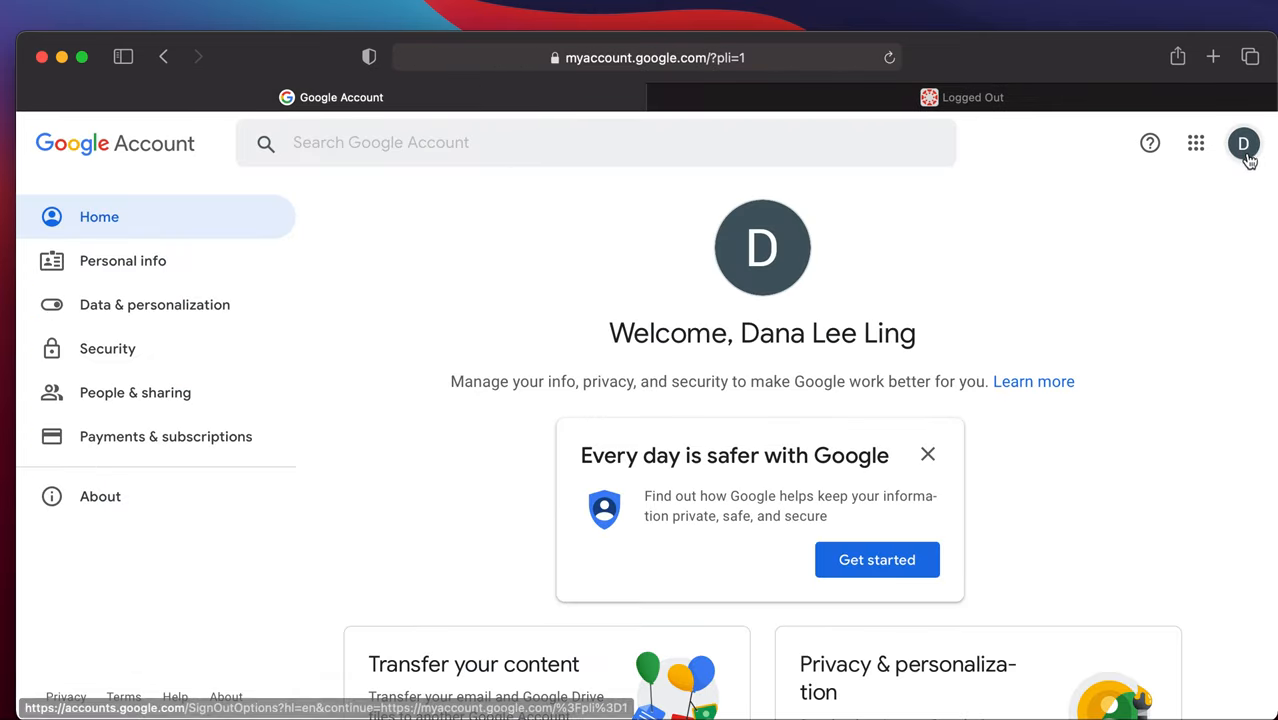
left_click(1244, 143)
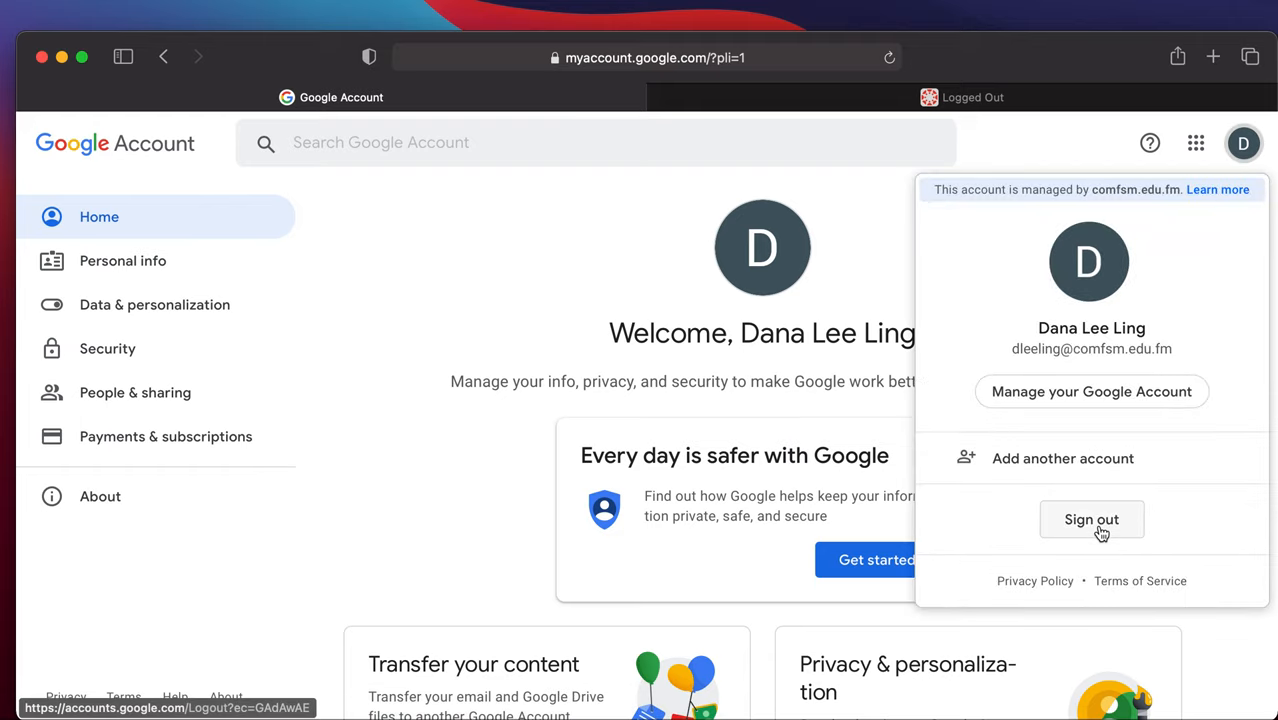
left_click(1091, 519)
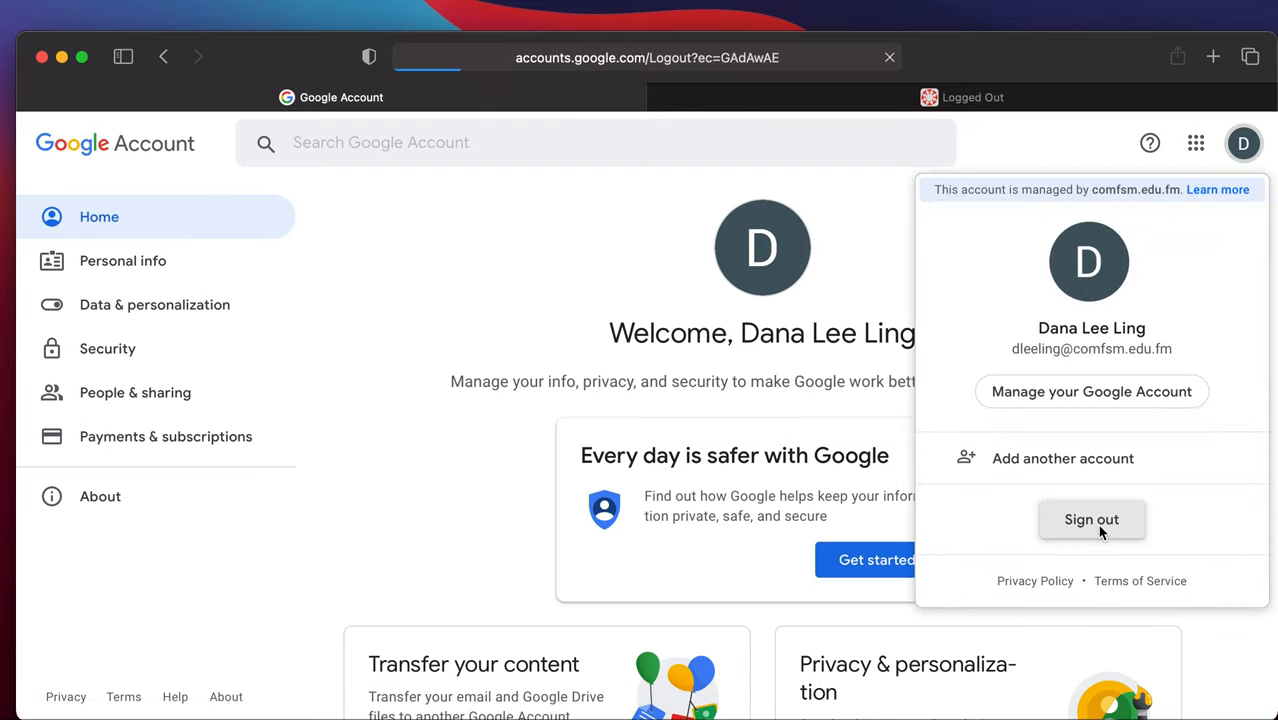
left_click(1091, 519)
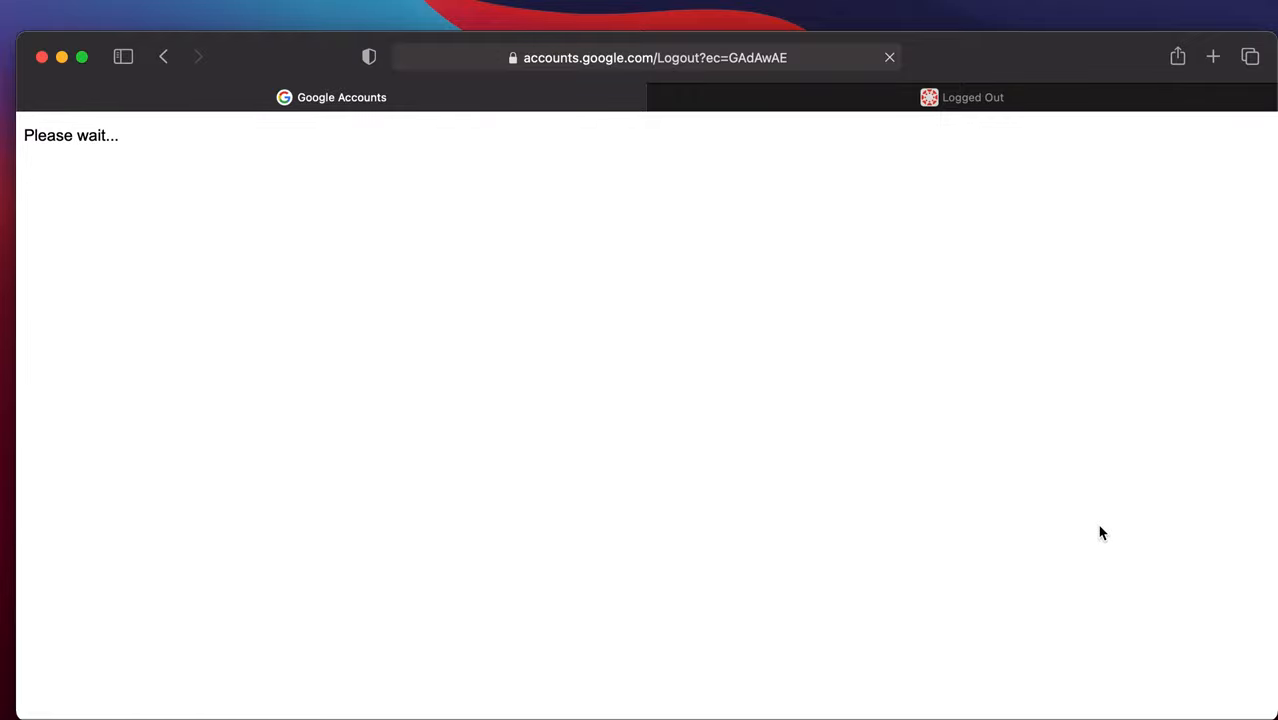